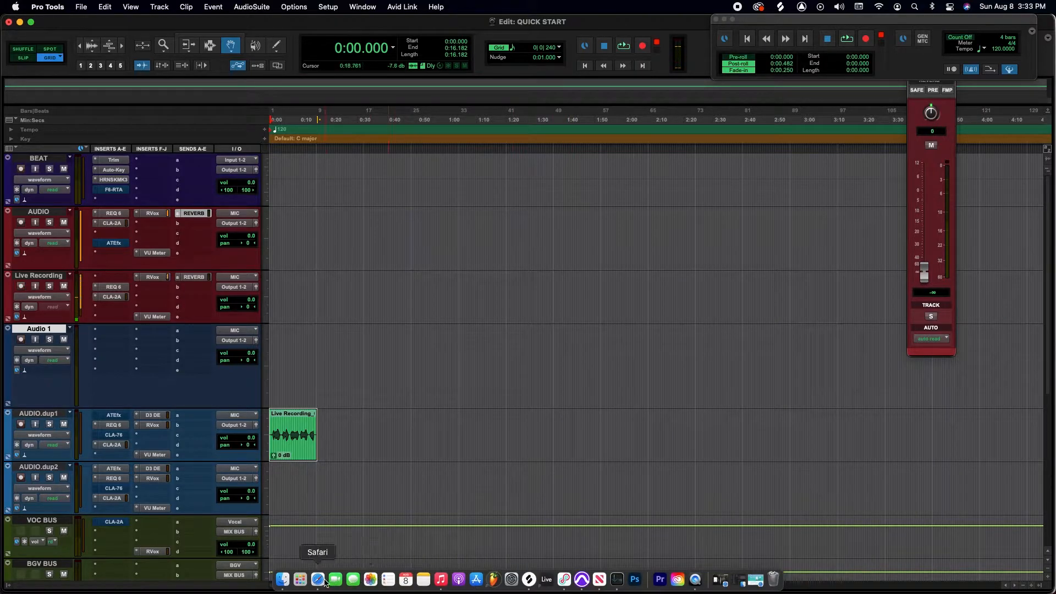
Step: Search Google for 'loop back' in Safari and go to Rogue Amoeba's Loopback result
left_click(318, 580)
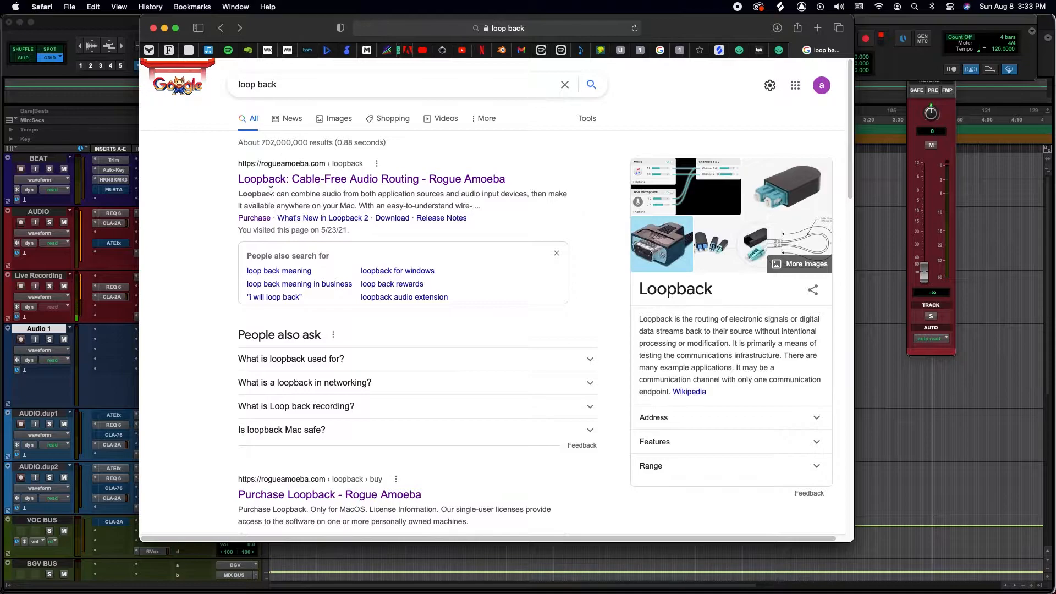
left_click(370, 178)
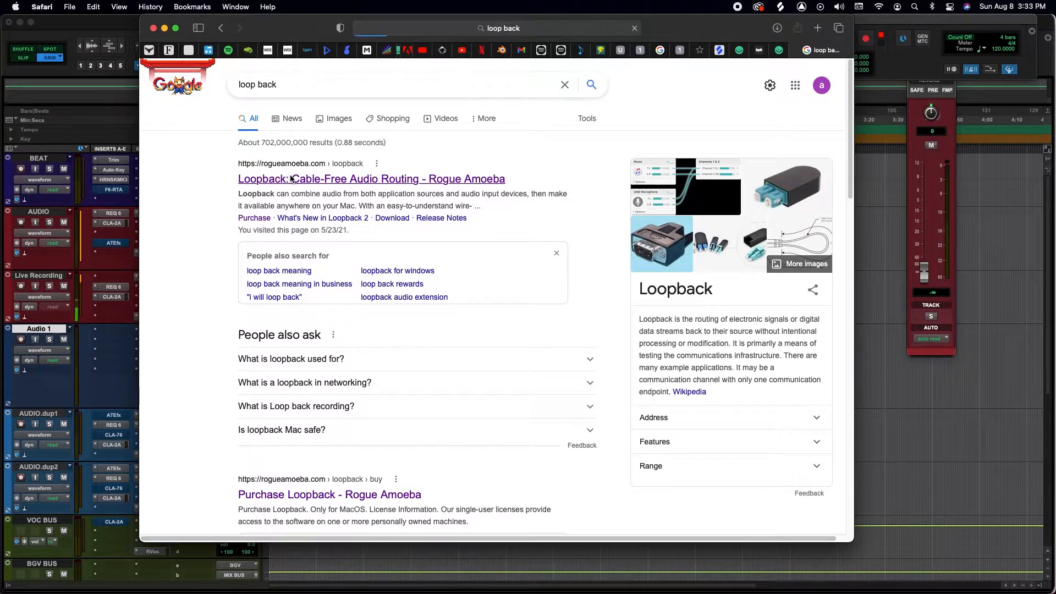
left_click(371, 178)
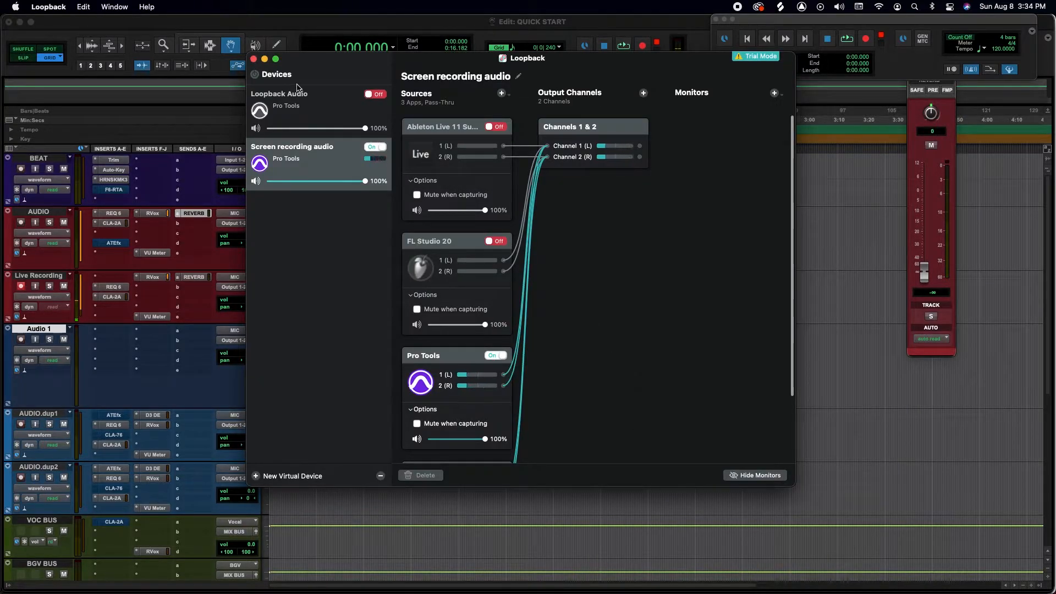
Step: Show the Loopback Audio device, expand its Pro Tools source options and turn off Mute when capturing
left_click(278, 93)
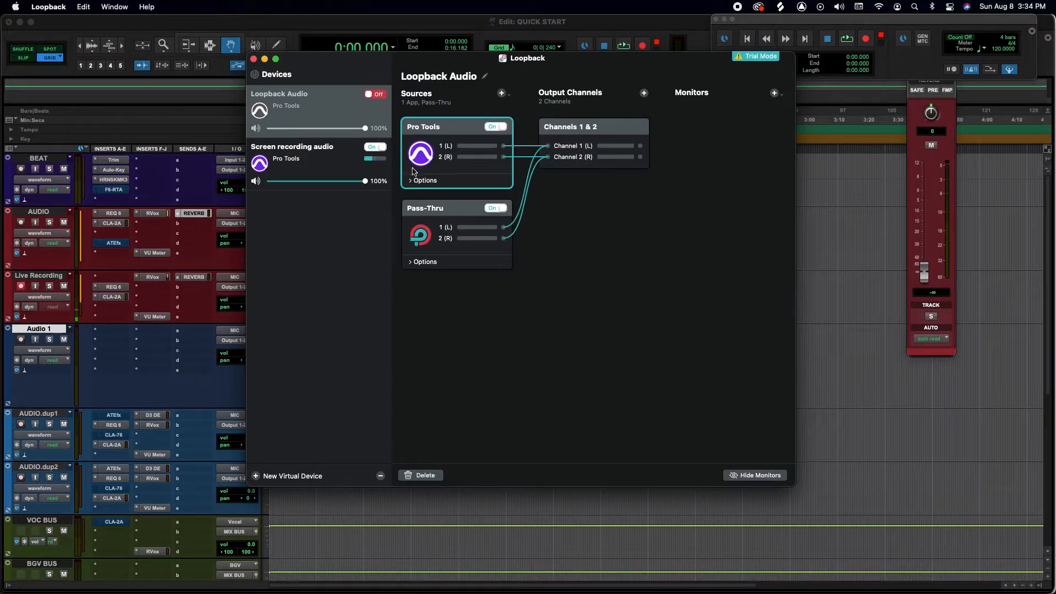
left_click(424, 179)
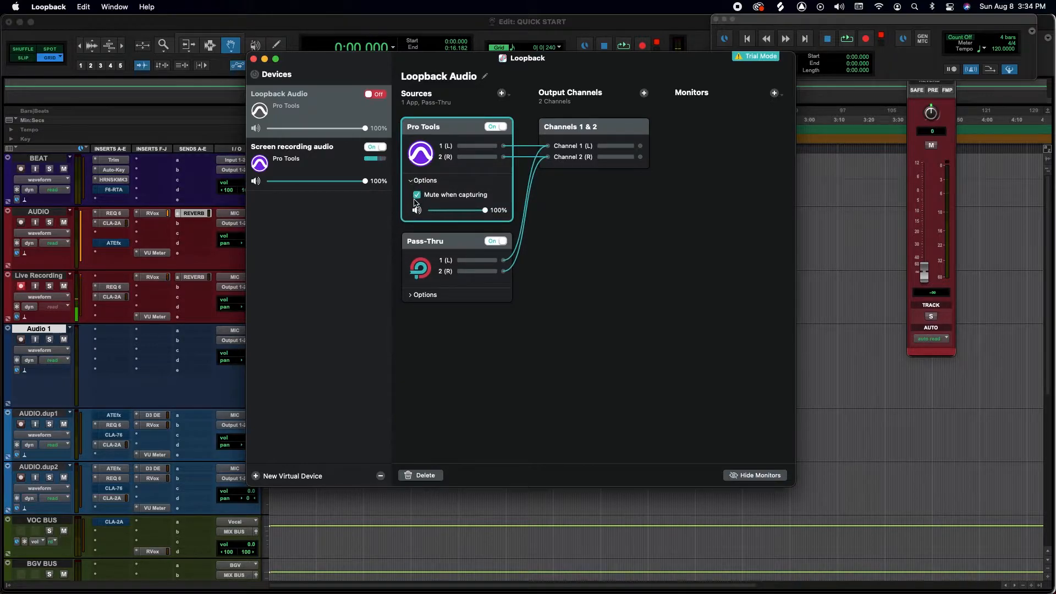
left_click(417, 194)
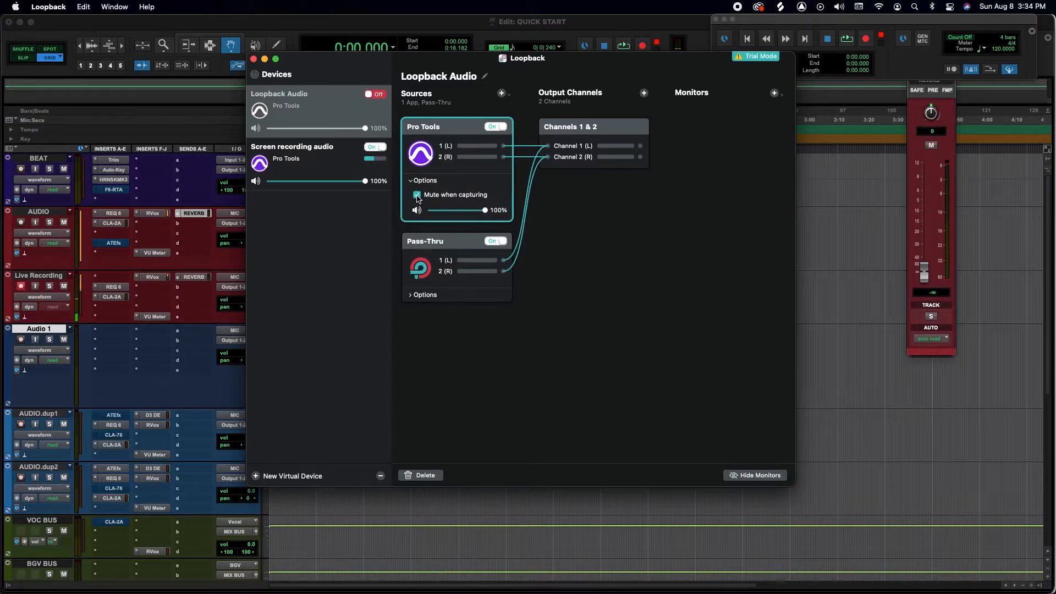
left_click(417, 195)
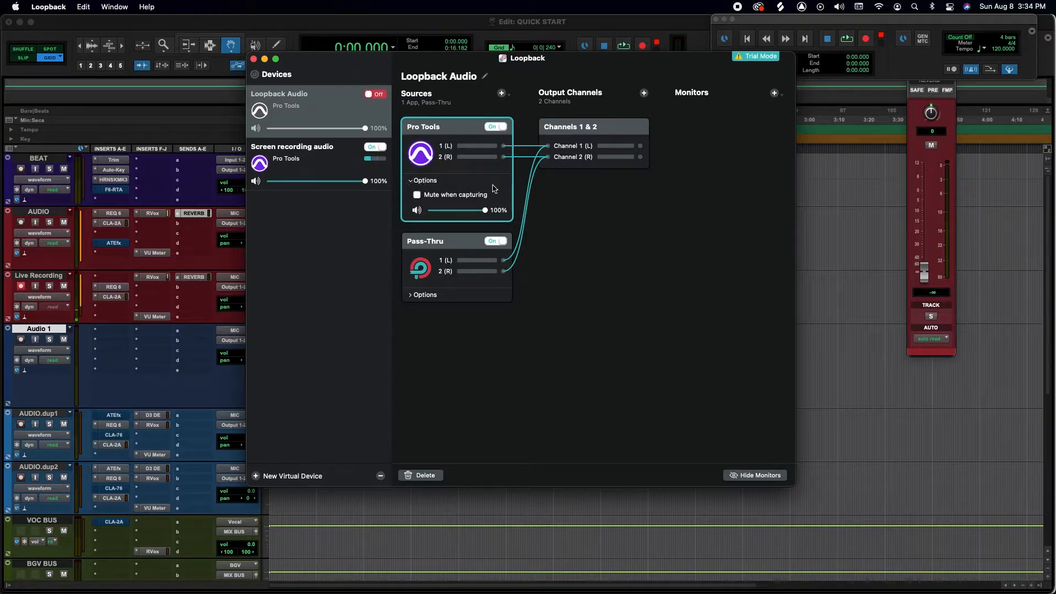
mouse_move(422, 174)
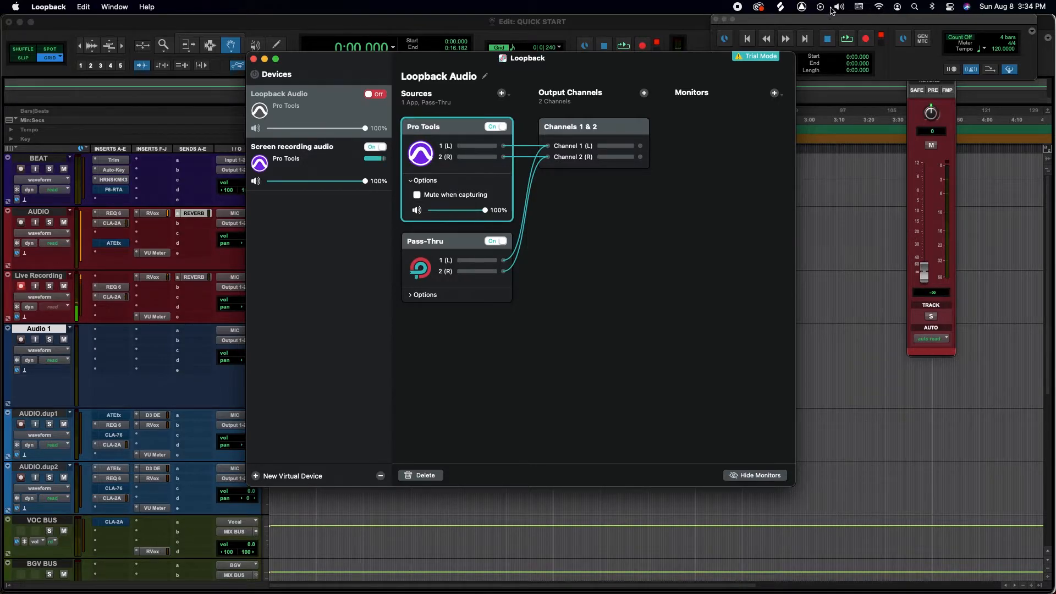
left_click(839, 6)
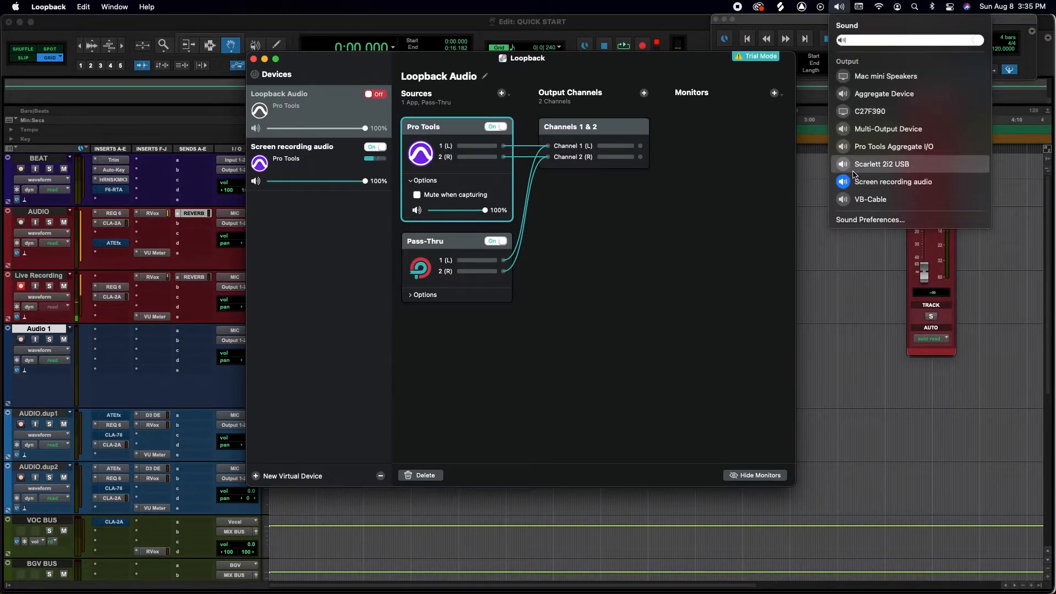
mouse_move(894, 182)
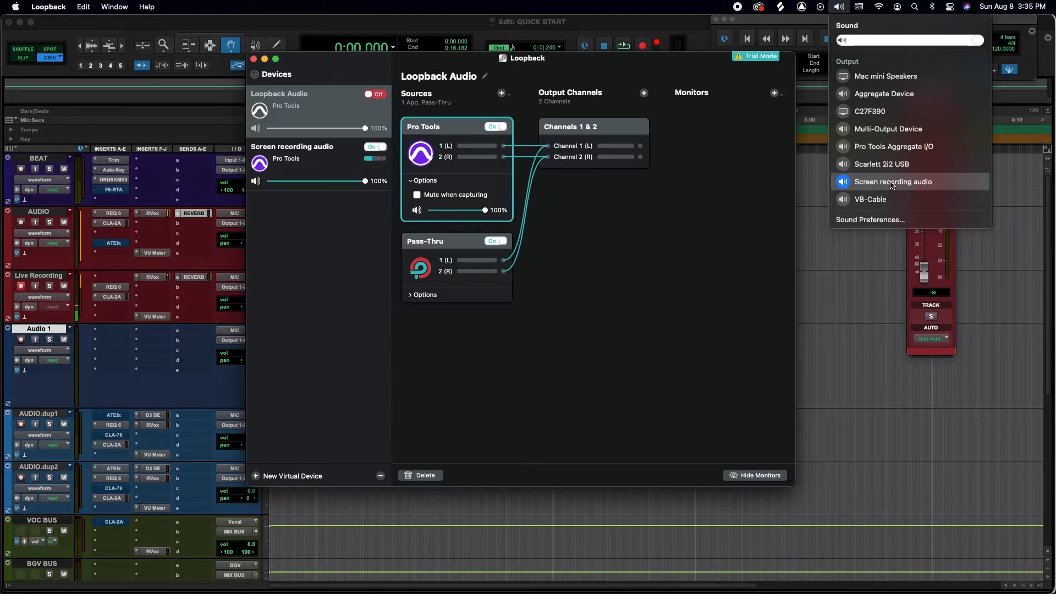
mouse_move(882, 164)
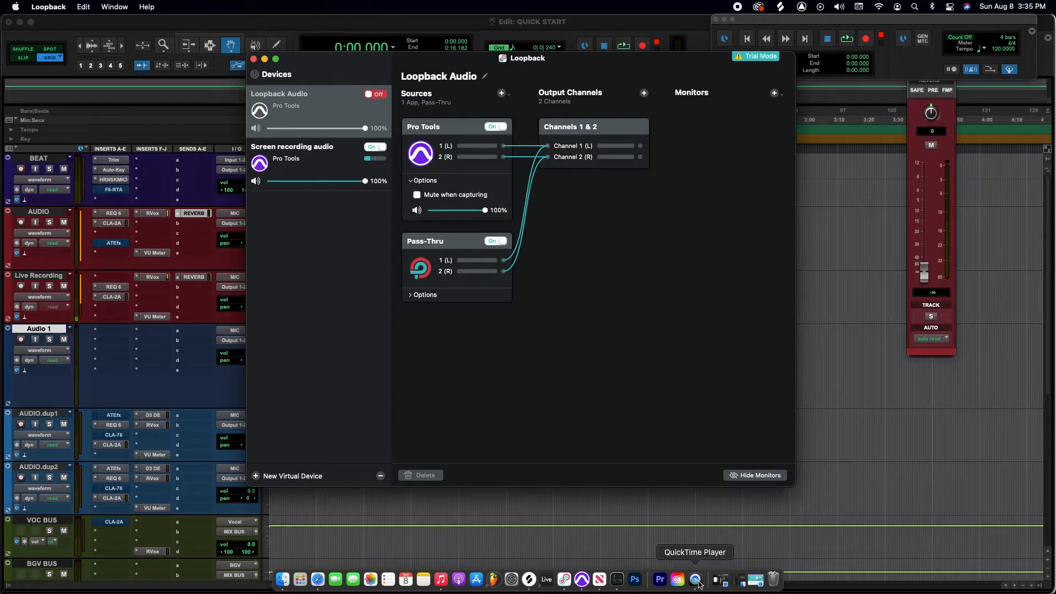
Step: Launch QuickTime Player, check the Mac sound output menu, and cancel its file-open dialog
left_click(698, 580)
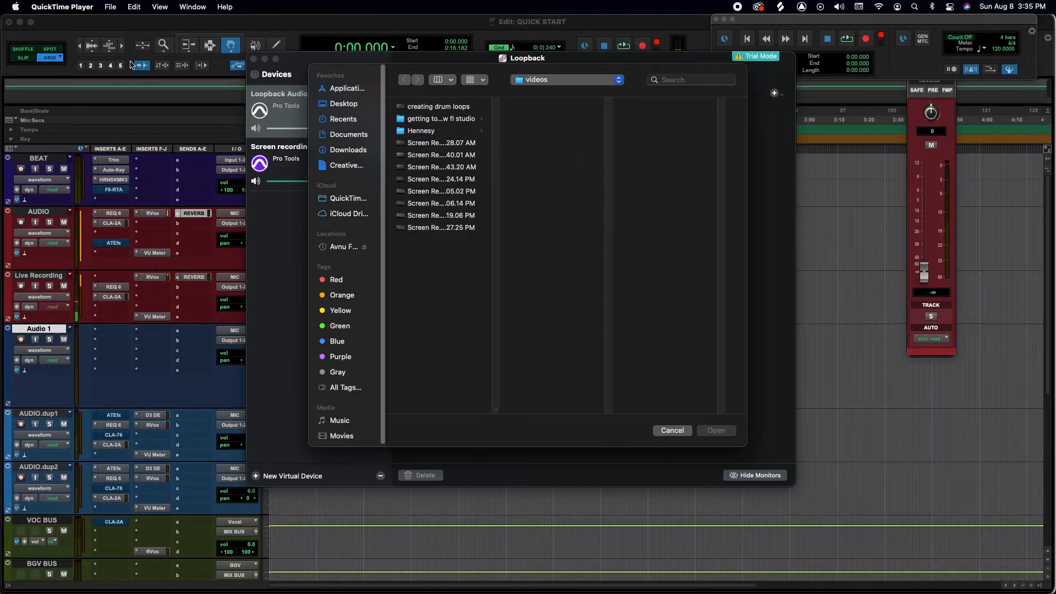
left_click(109, 7)
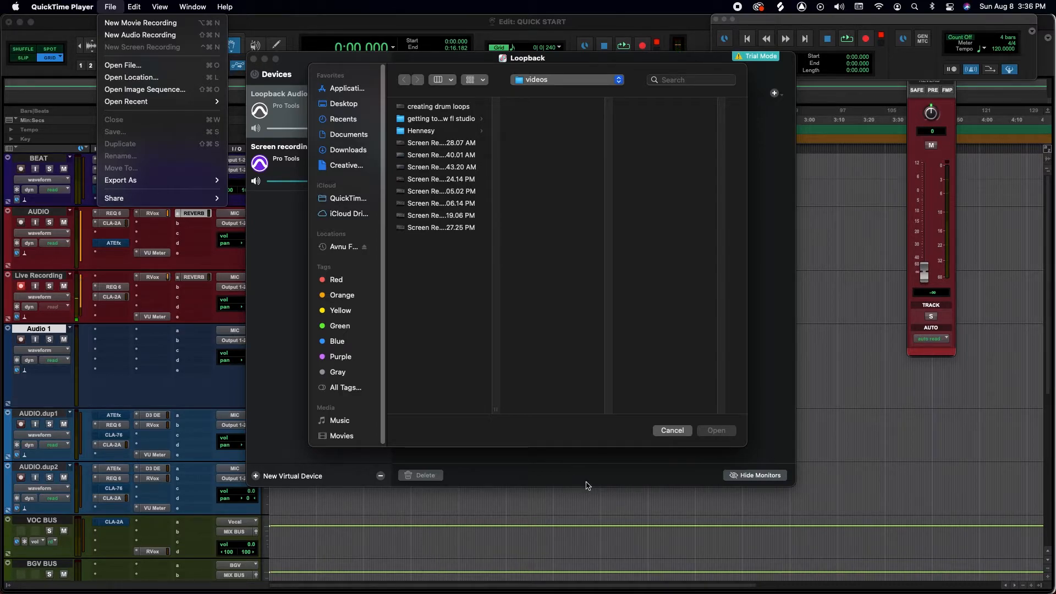
mouse_move(545, 327)
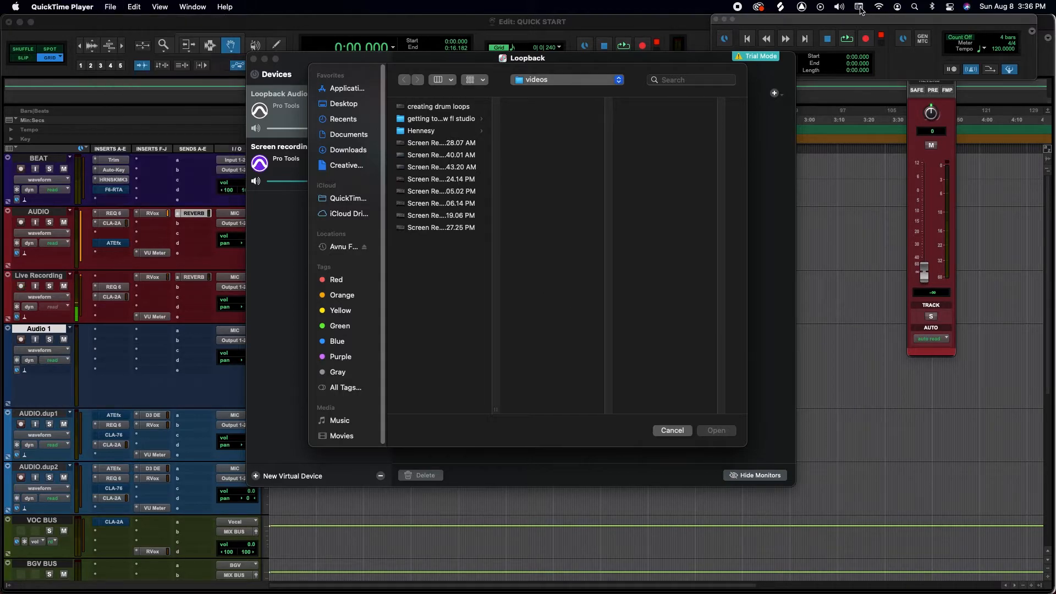
left_click(838, 6)
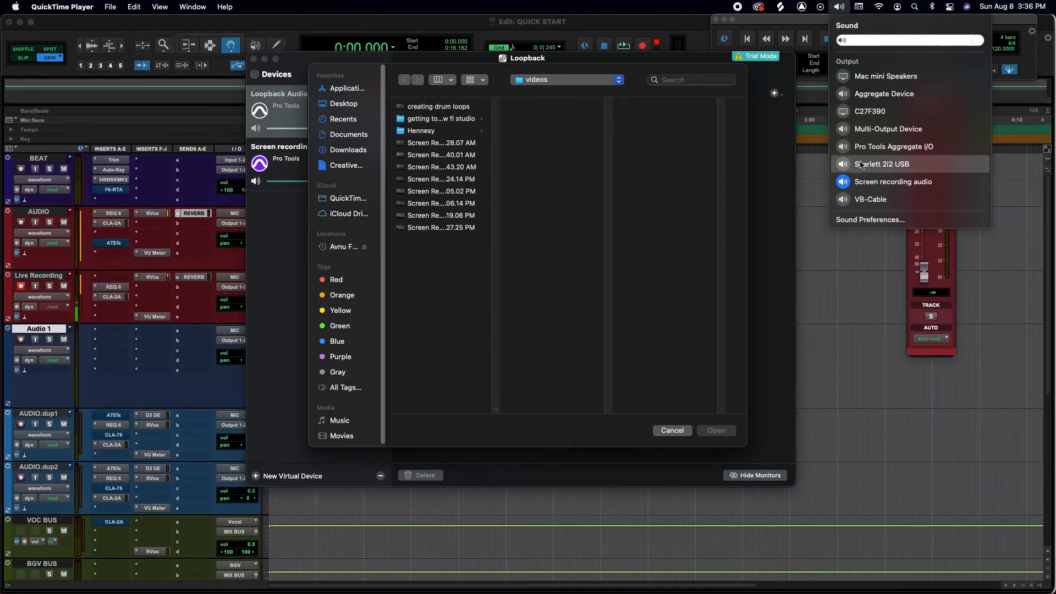
mouse_move(893, 182)
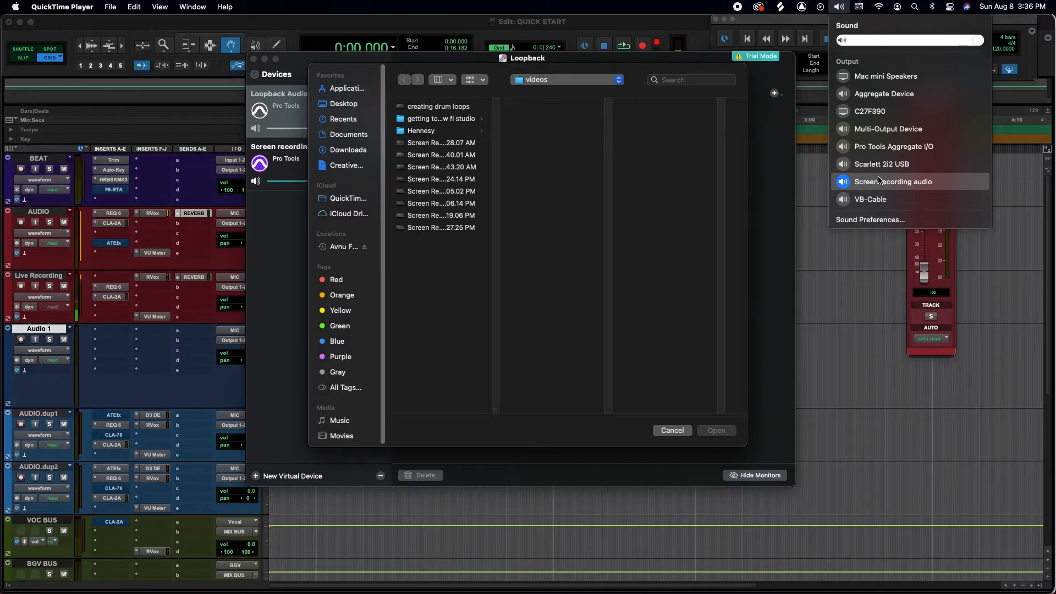
mouse_move(910, 167)
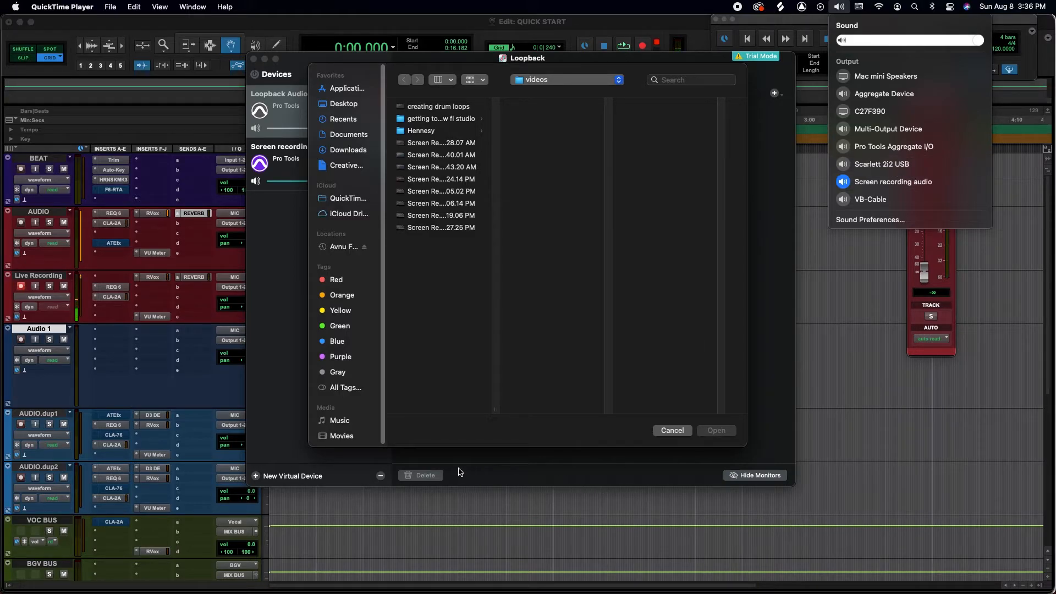
mouse_move(592, 494)
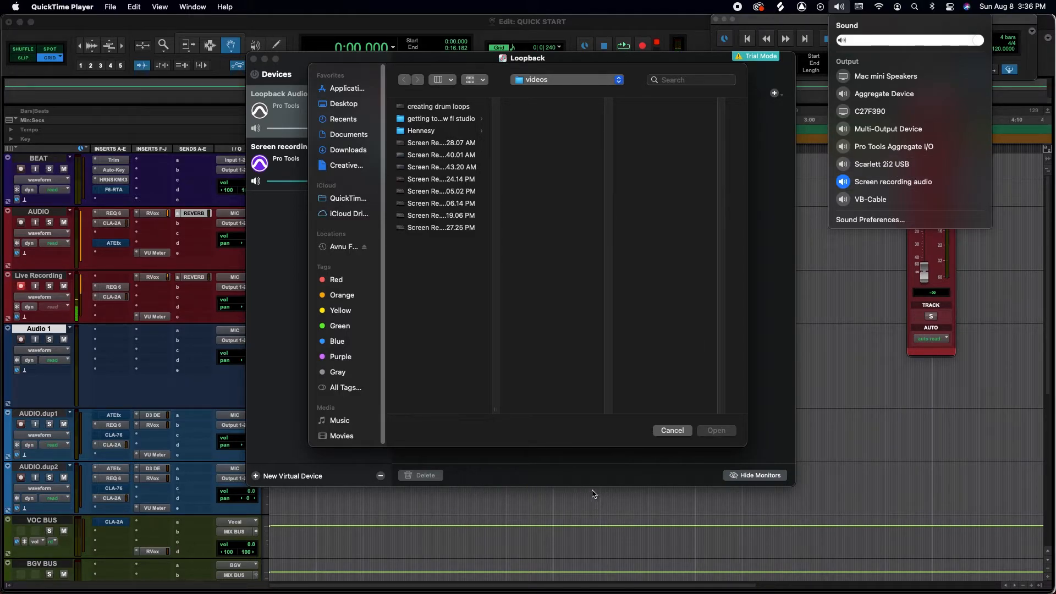
mouse_move(511, 326)
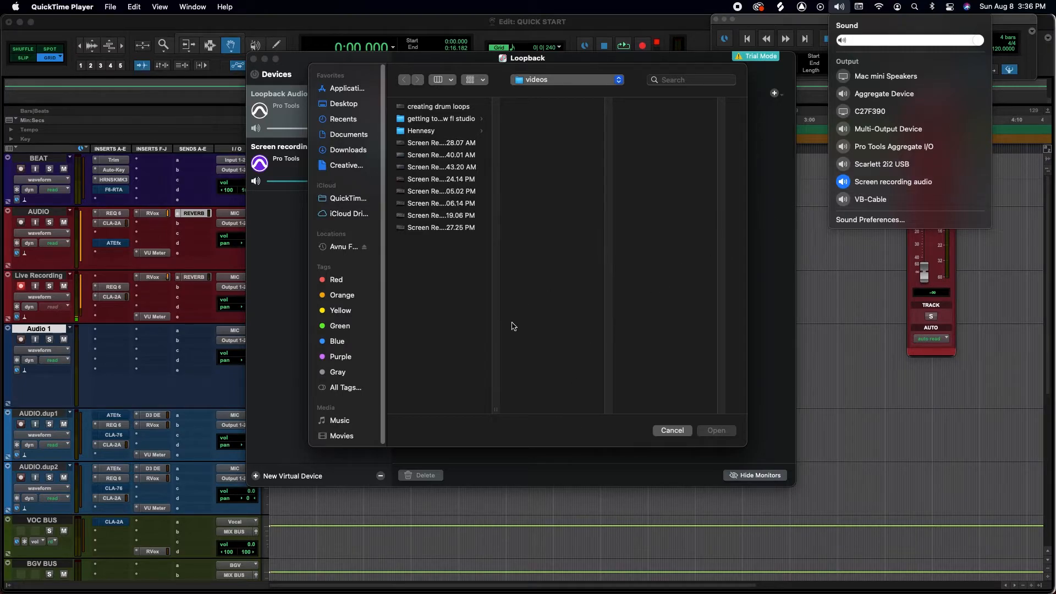
mouse_move(512, 340)
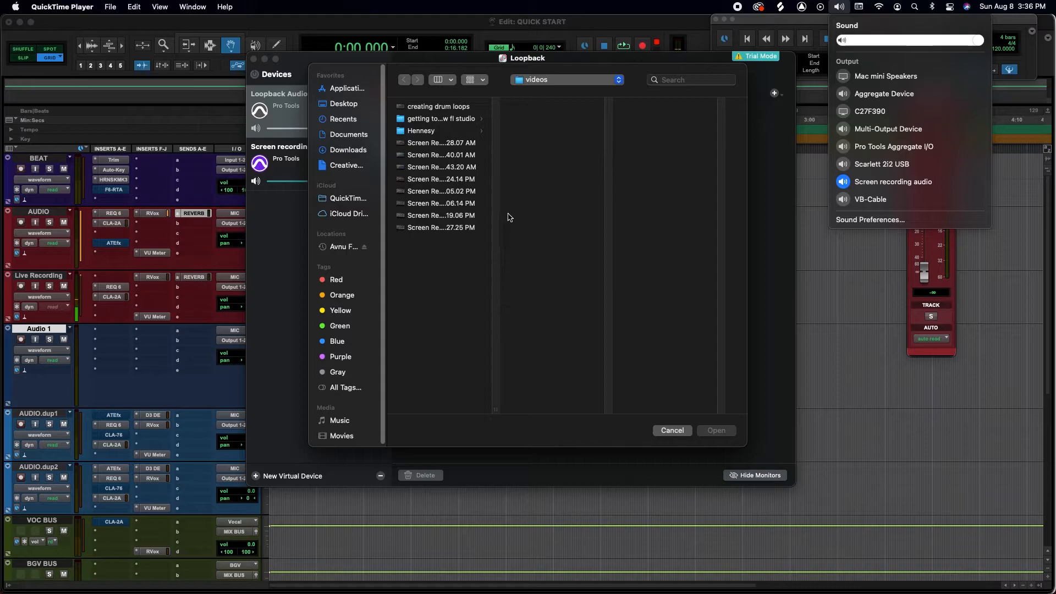
left_click(671, 430)
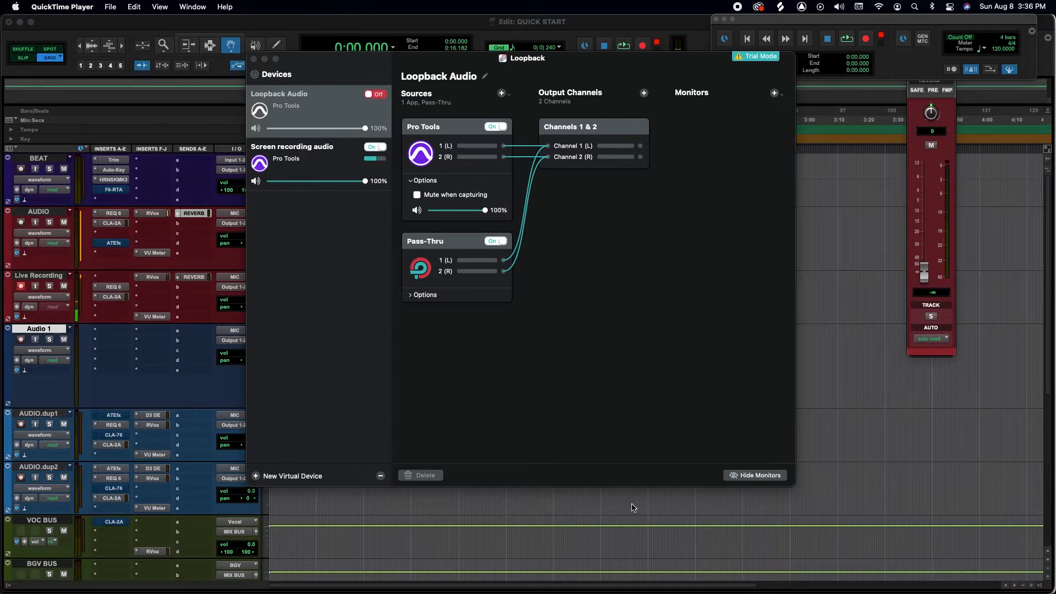
mouse_move(595, 511)
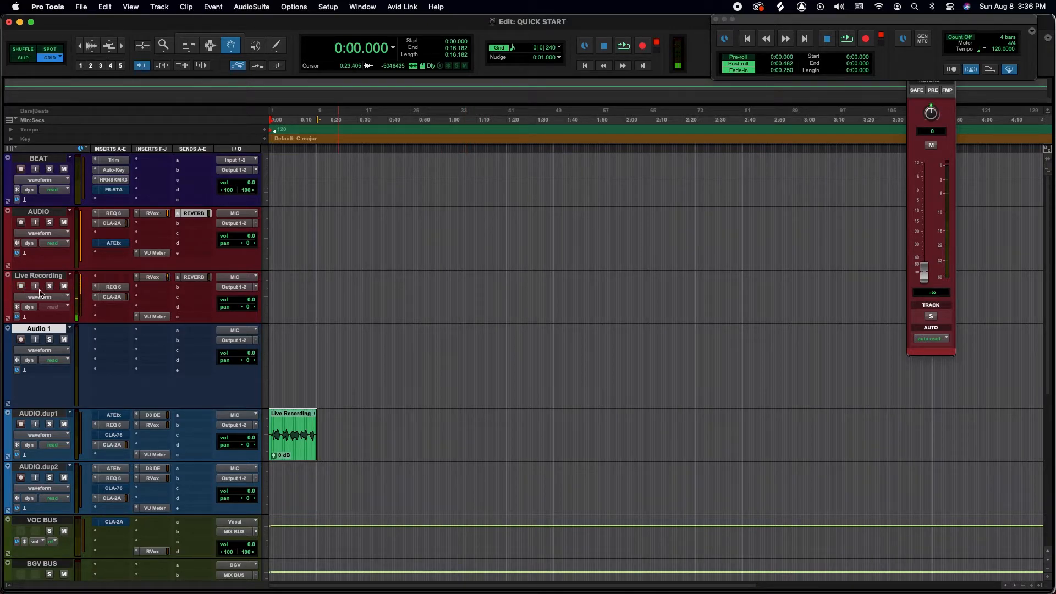
Step: Create a new Audio Track, Audio 2, via Track > New
left_click(20, 287)
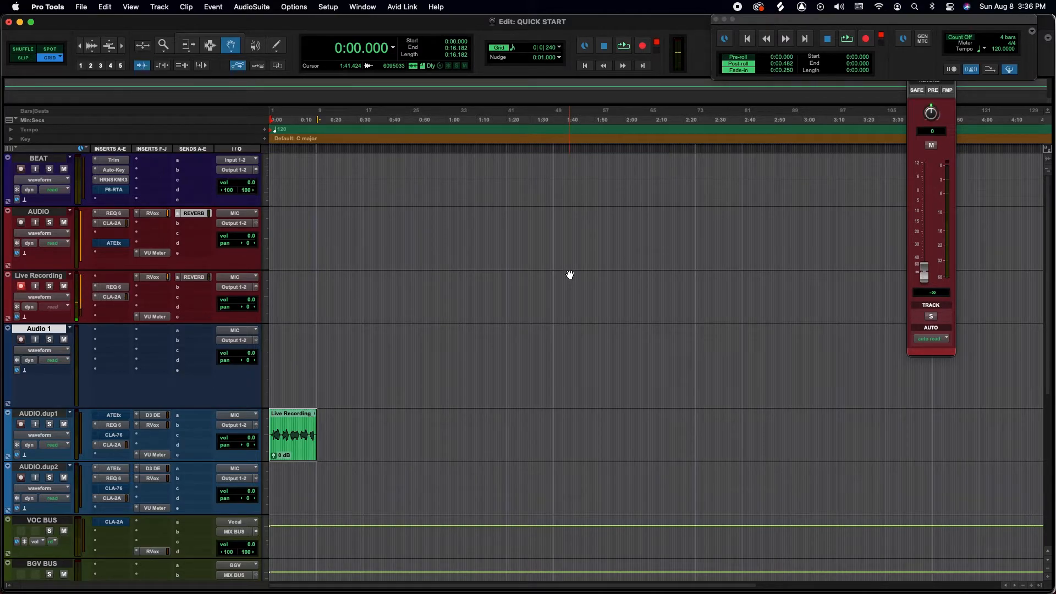
left_click(158, 7)
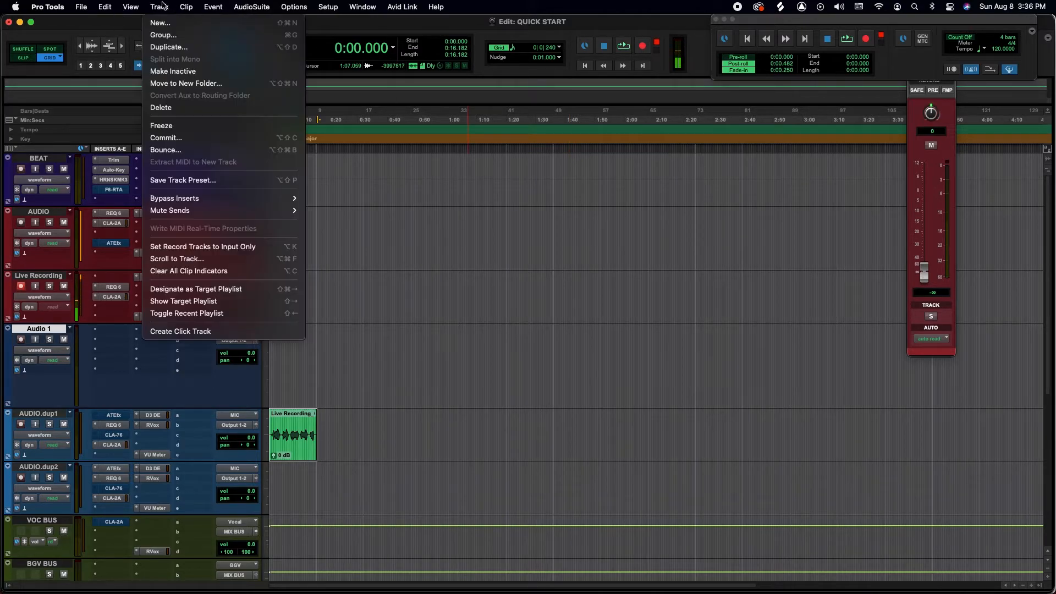
left_click(159, 22)
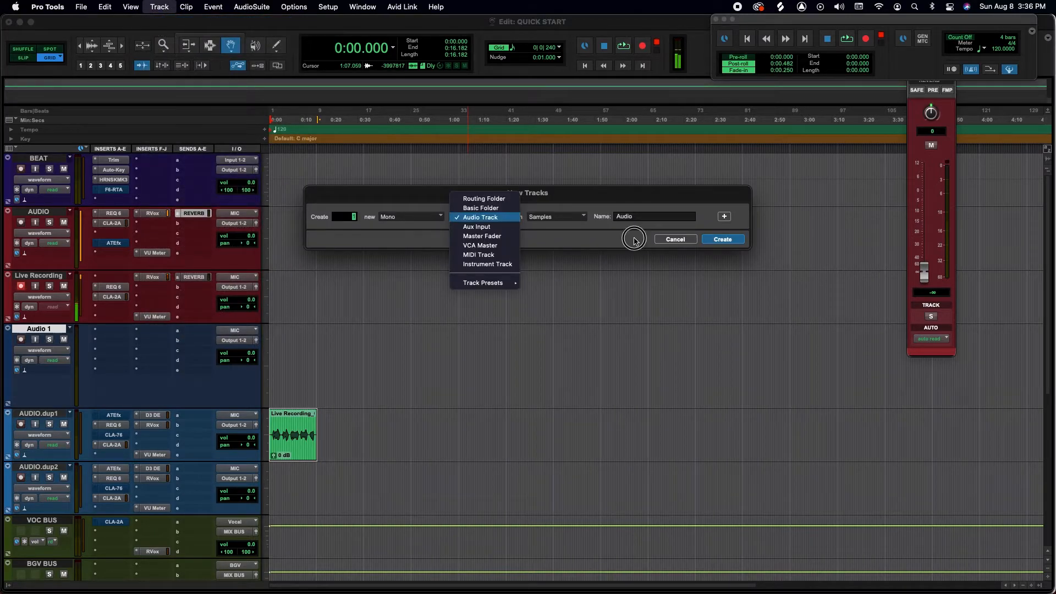
left_click(722, 239)
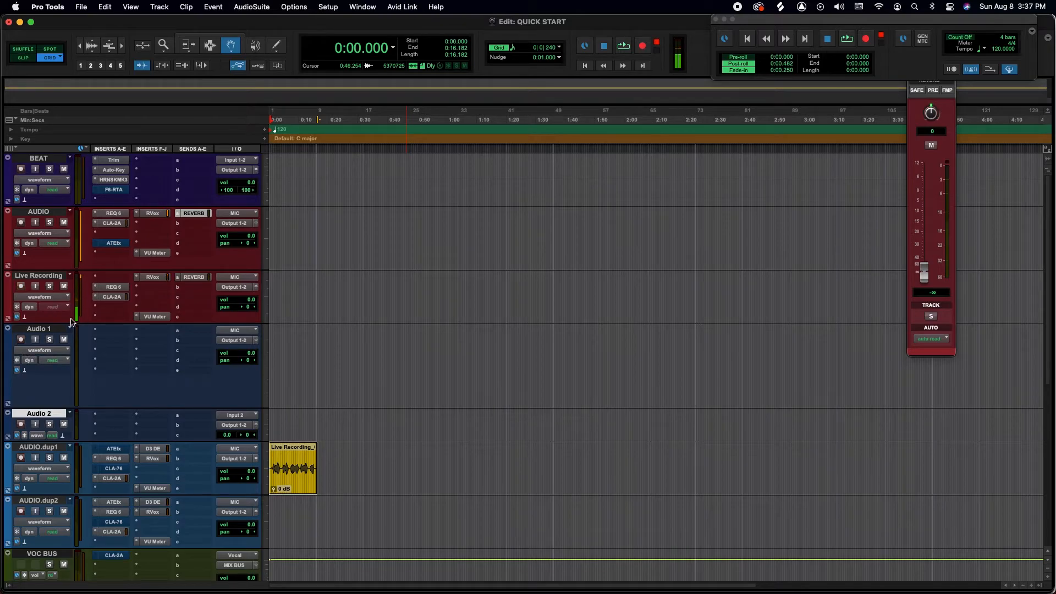
mouse_move(77, 301)
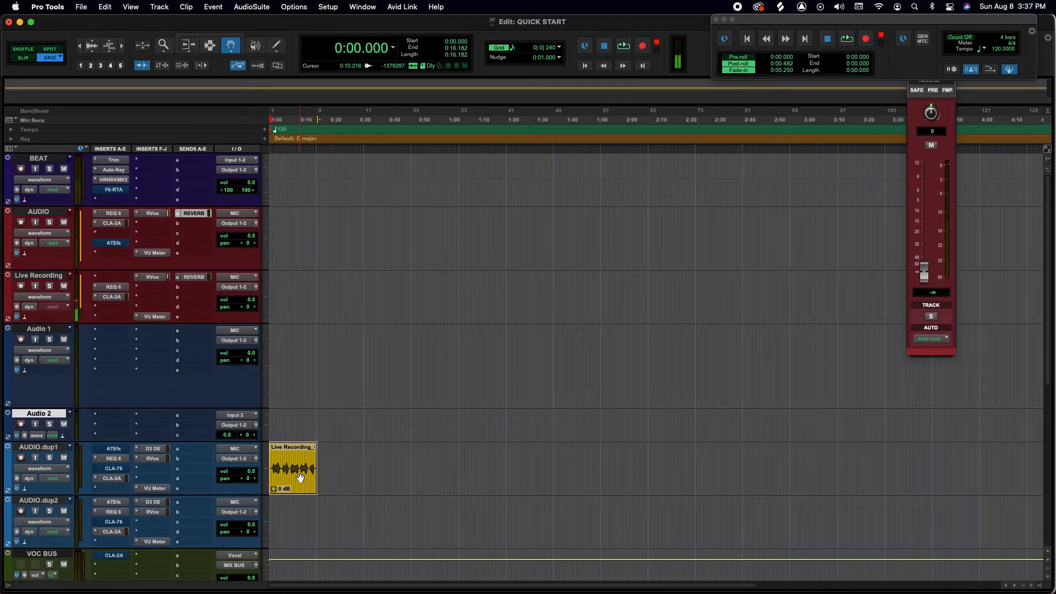
Step: Record and stop a short test vocal take, select the new clip, then show the Mac's sound output menu
right_click(303, 476)
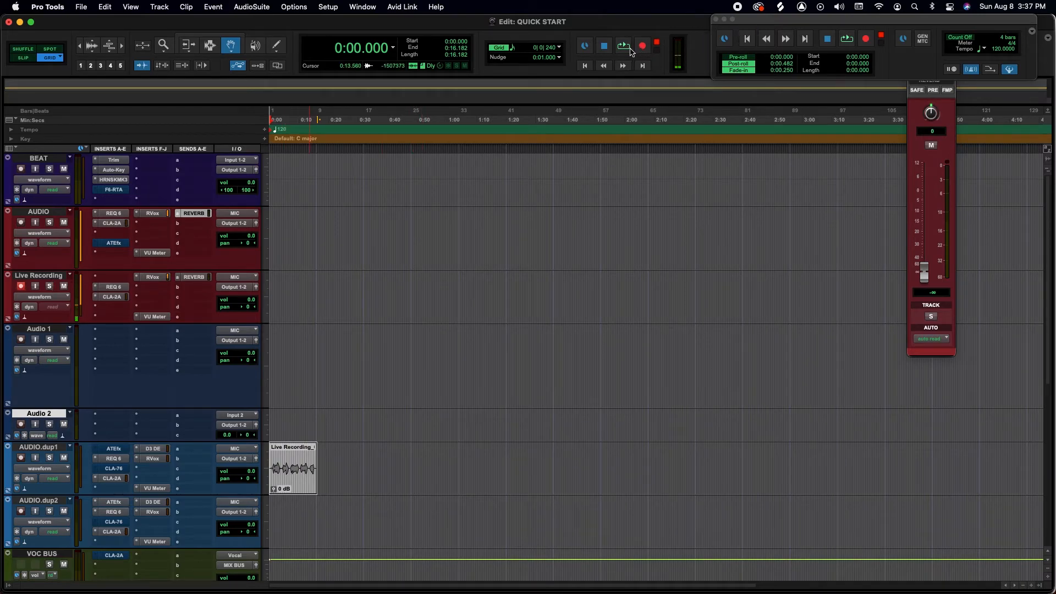
left_click(621, 45)
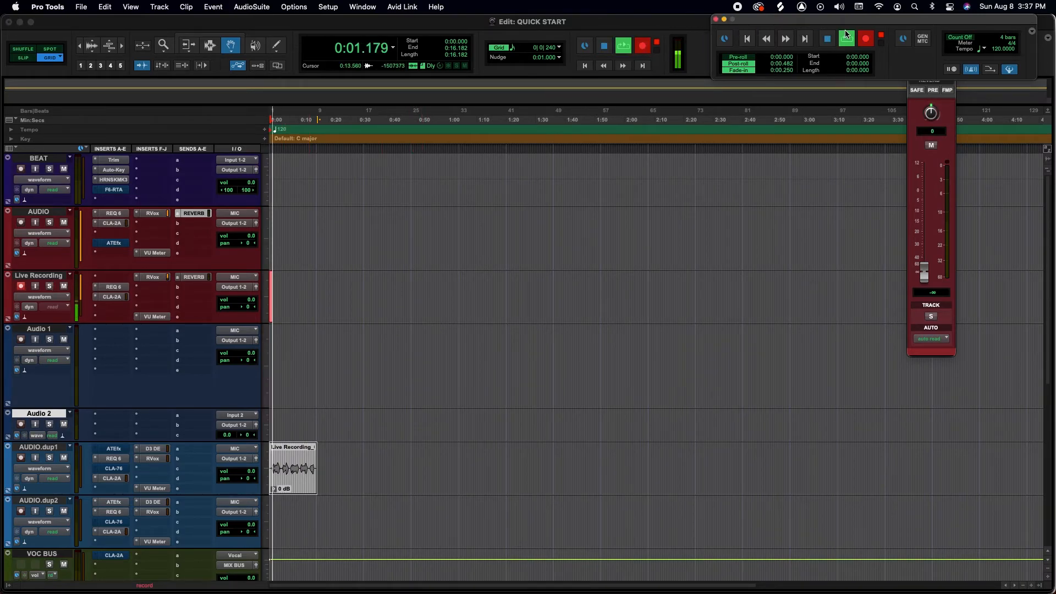
left_click(847, 39)
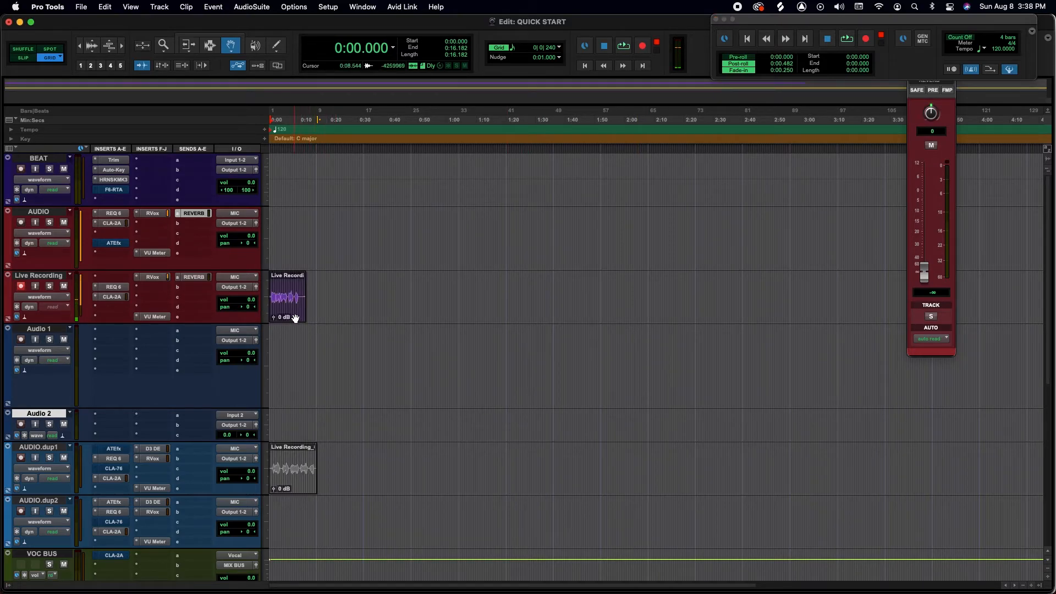
left_click(286, 468)
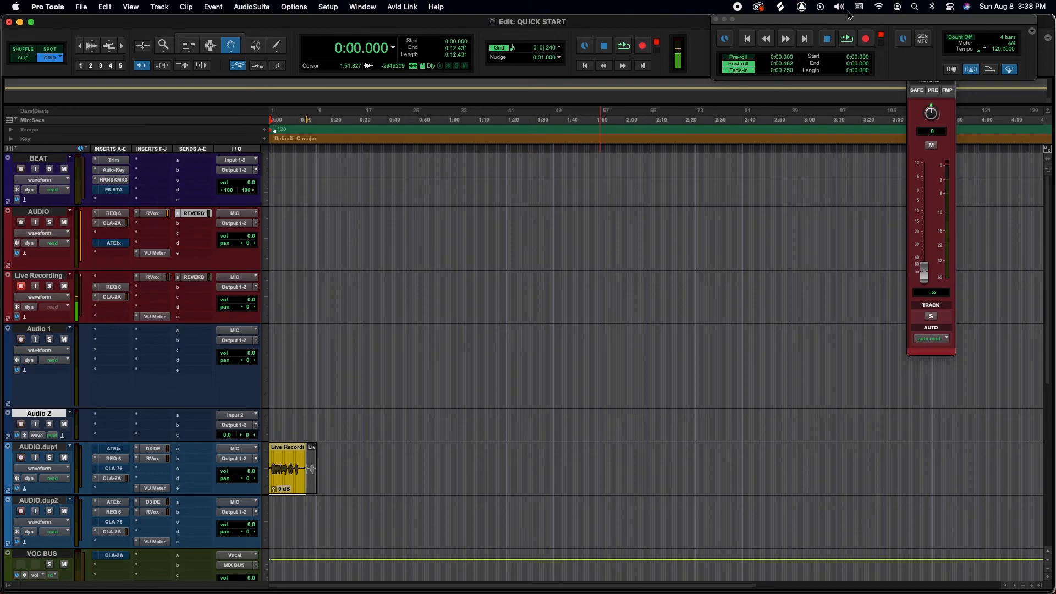
left_click(839, 6)
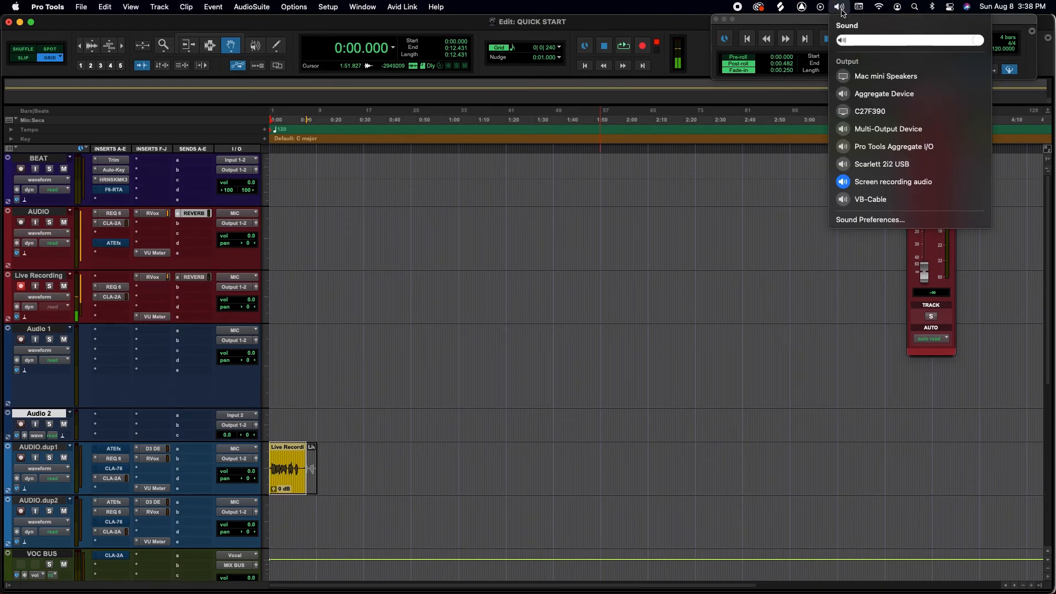